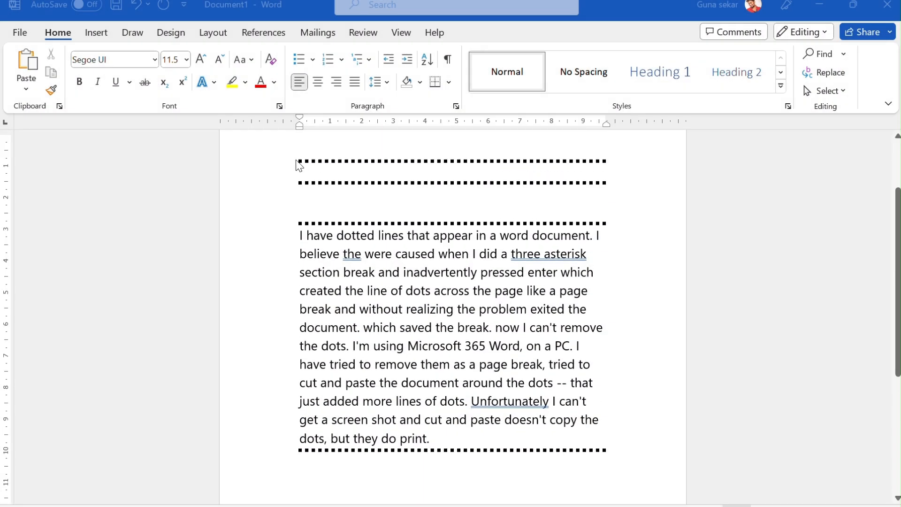
mouse_move(487, 193)
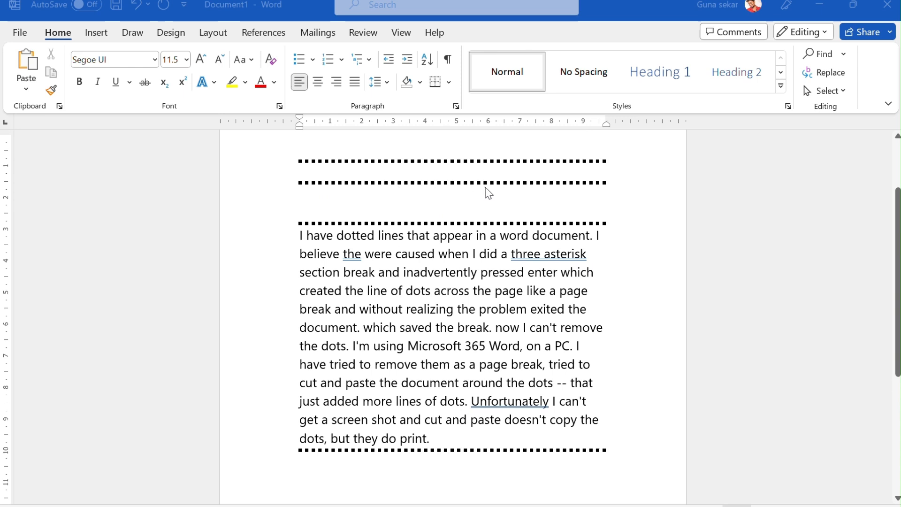
mouse_move(534, 297)
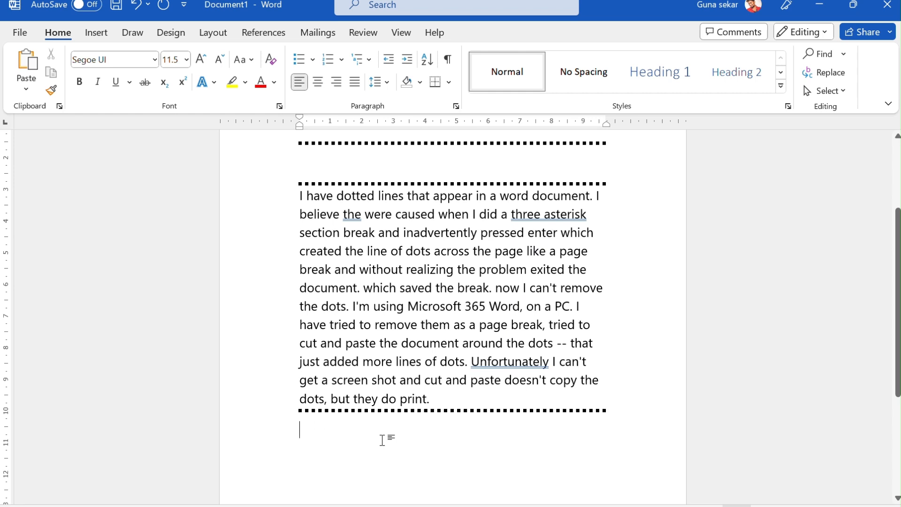
text(***)
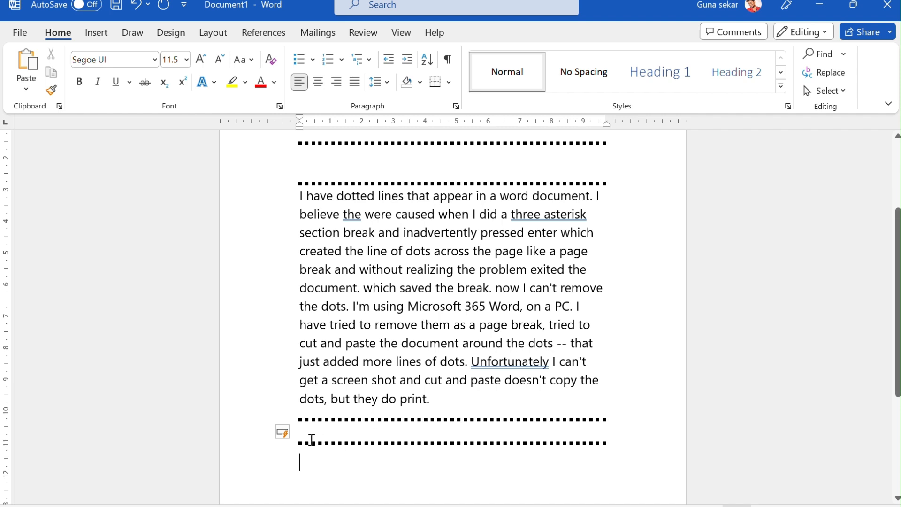
mouse_move(616, 444)
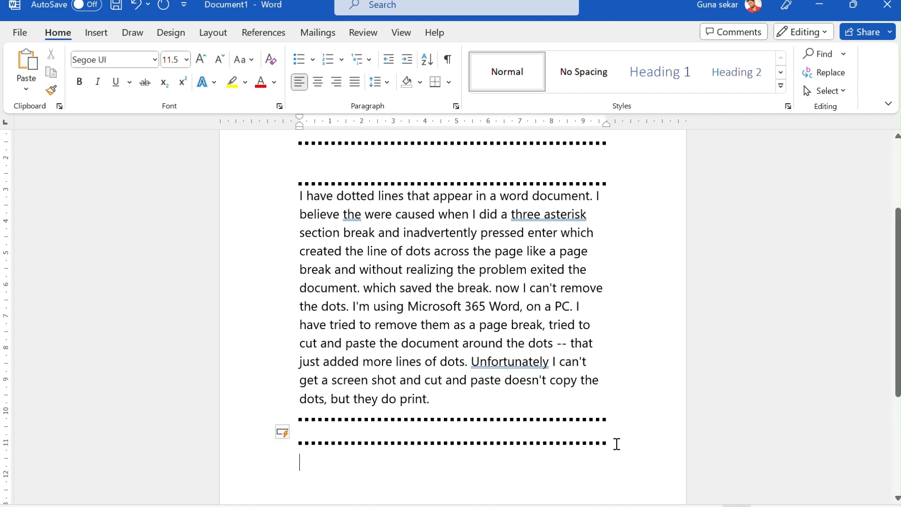
scroll(up, 3)
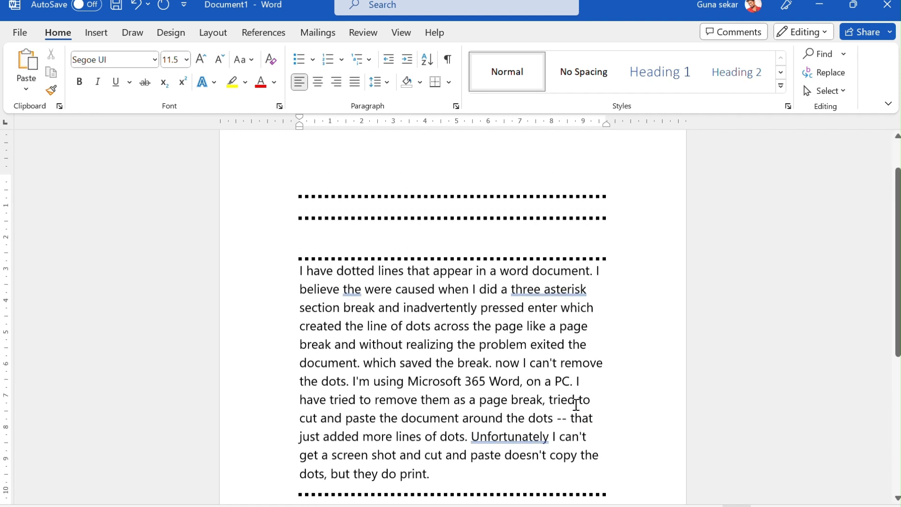
scroll(up, 3)
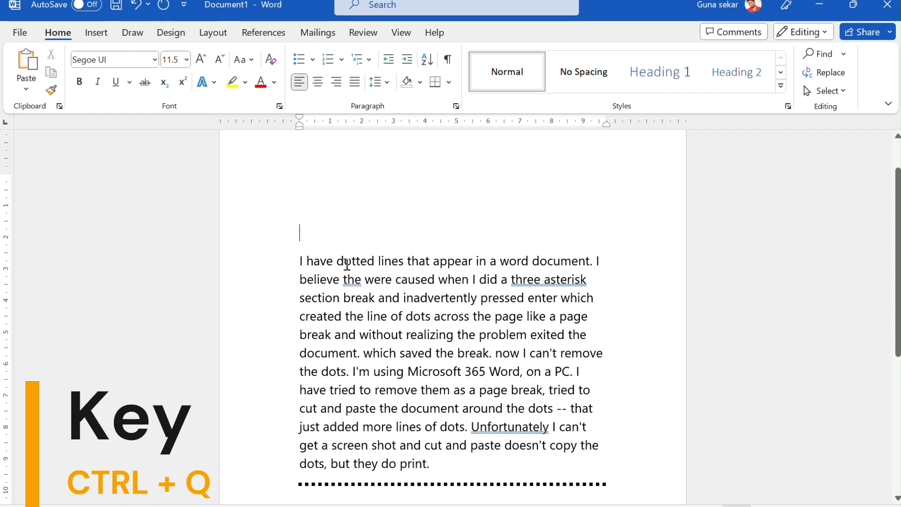
scroll(down, 3)
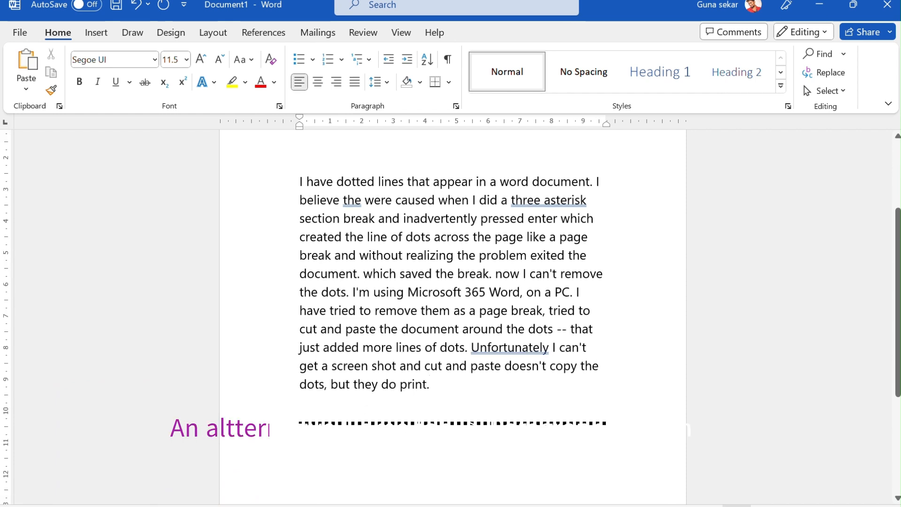
text(native Home tab -> Paragraph section)
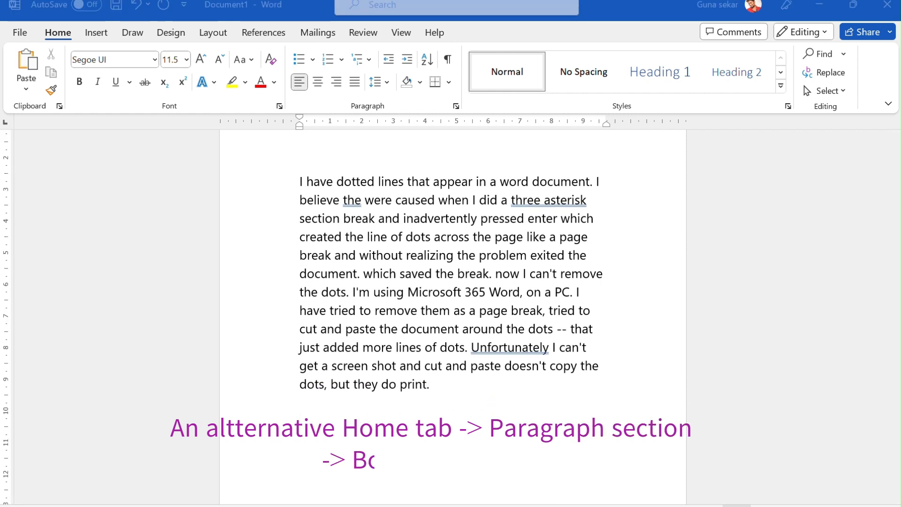
text(order buttor)
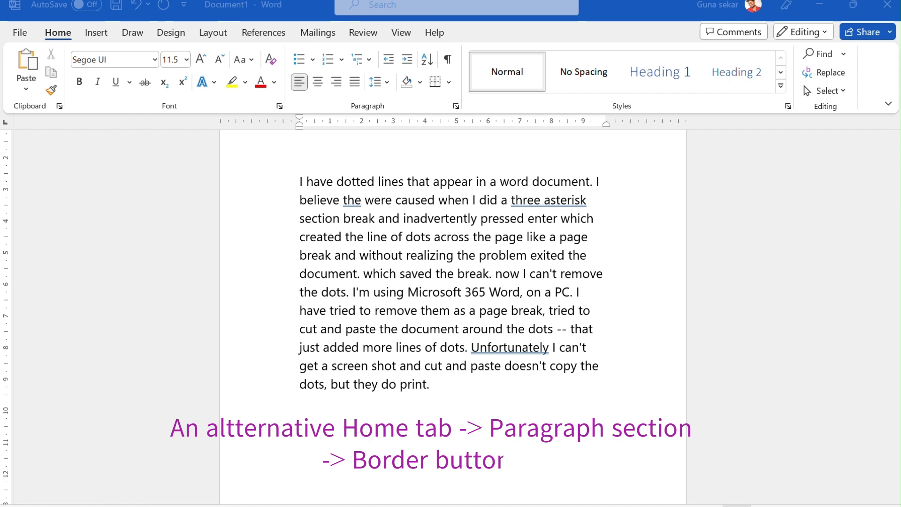